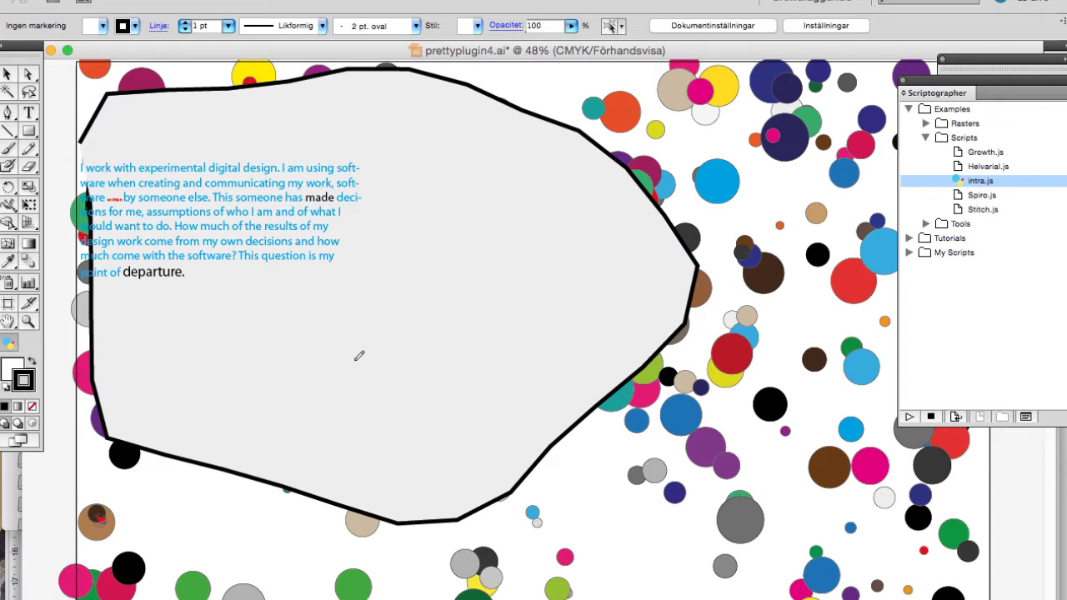
pyautogui.moveTo(196, 123)
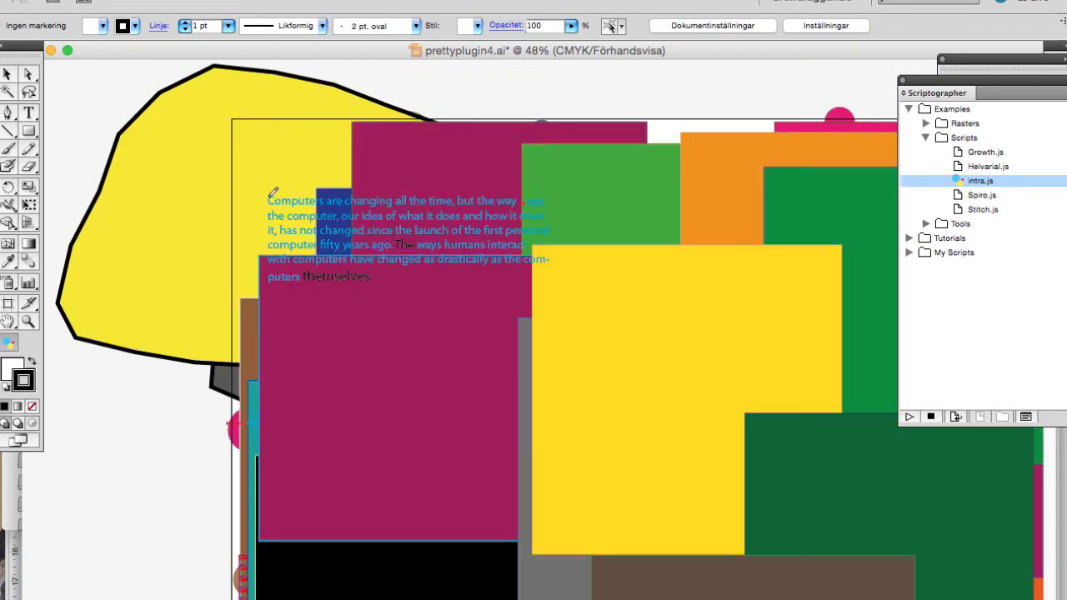
pyautogui.click(910, 416)
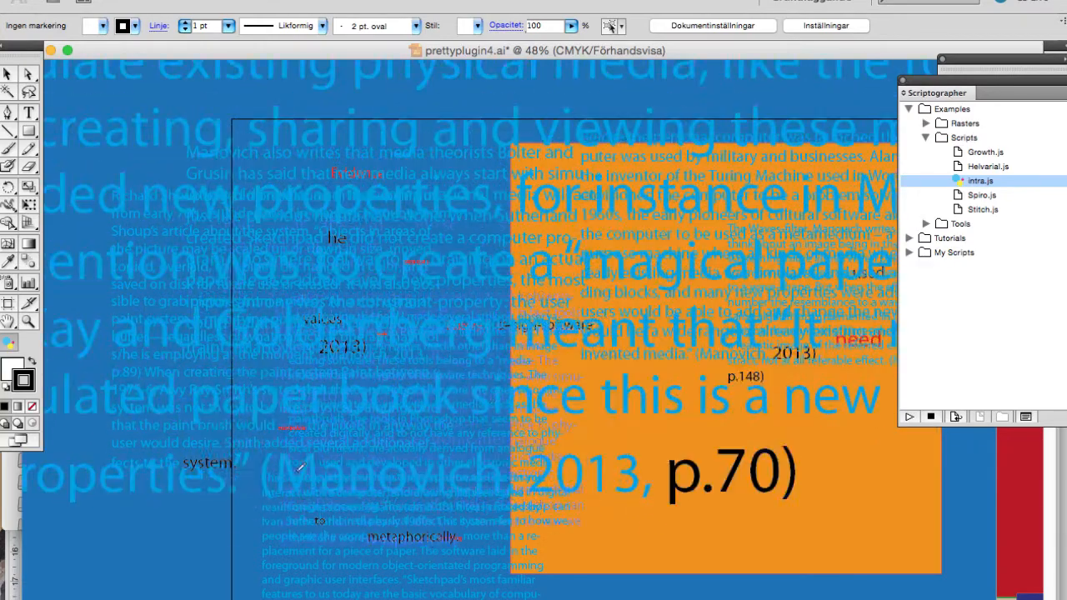
# Step: Scatter more resized Sketchpad text fragments, including 'metaphorically', over the blue and orange areas
pyautogui.scroll(-3)
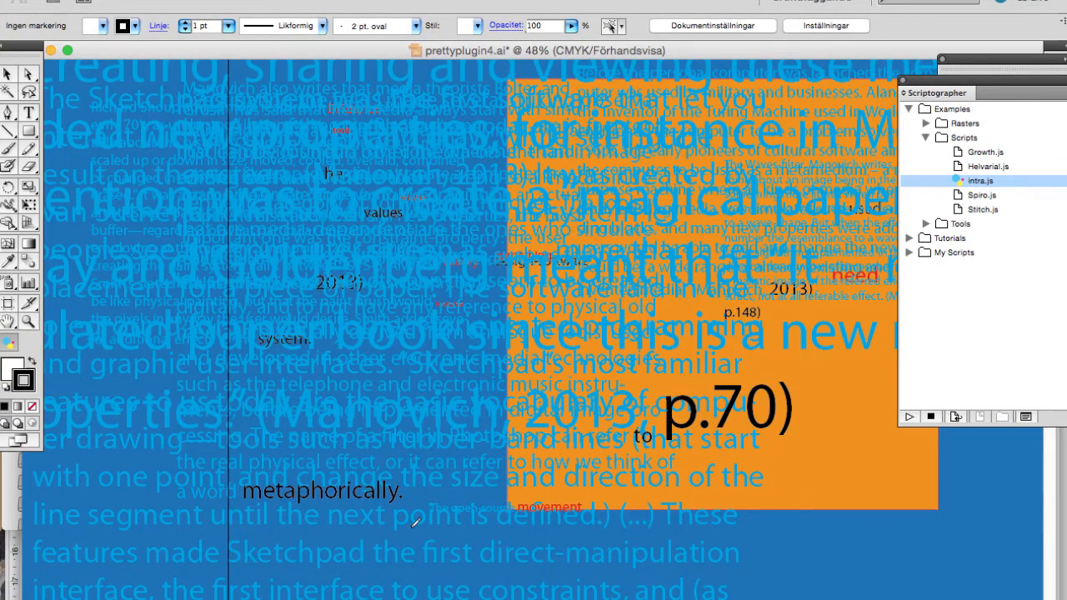
pyautogui.moveTo(487, 583)
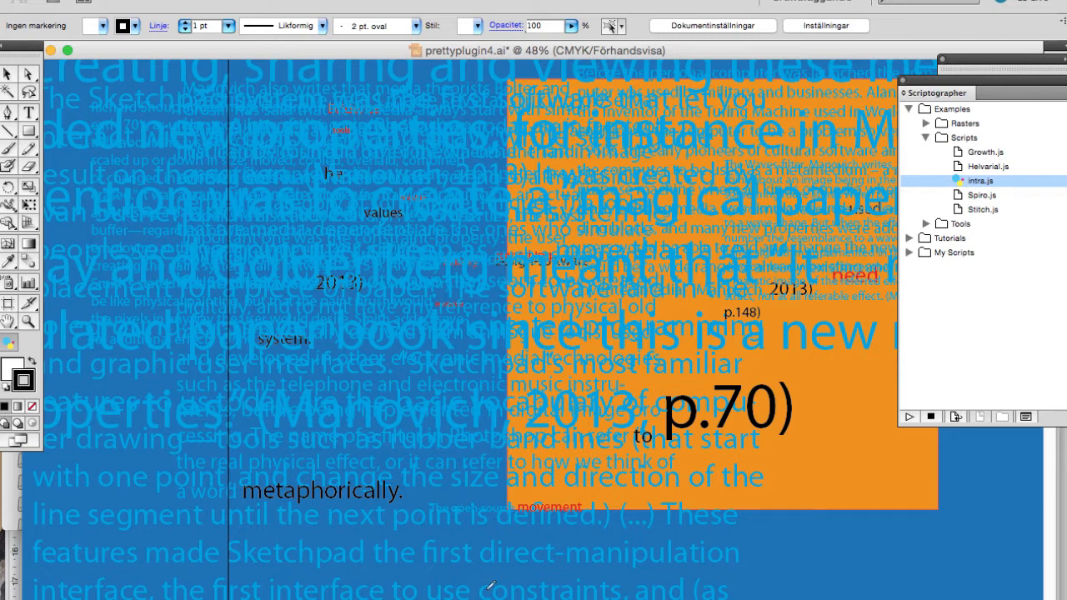
pyautogui.moveTo(547, 500)
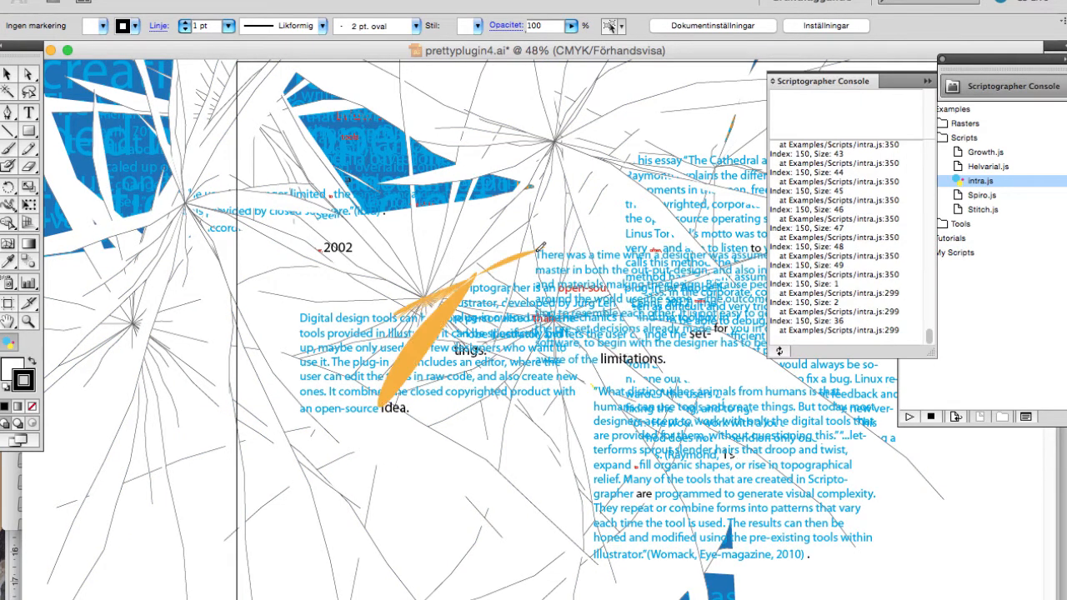
pyautogui.moveTo(587, 420)
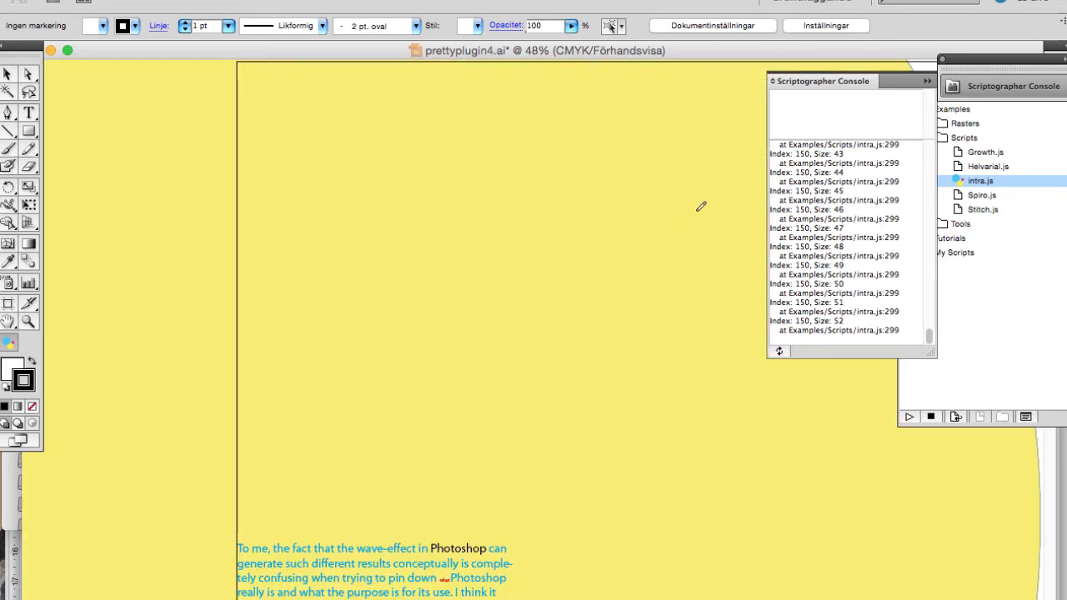
pyautogui.moveTo(957, 207)
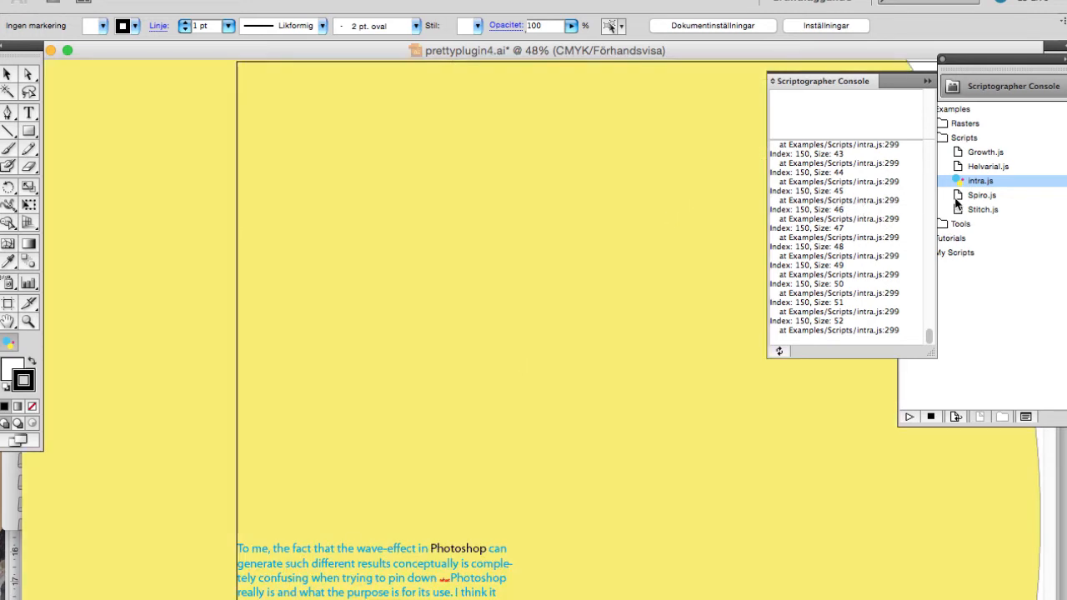